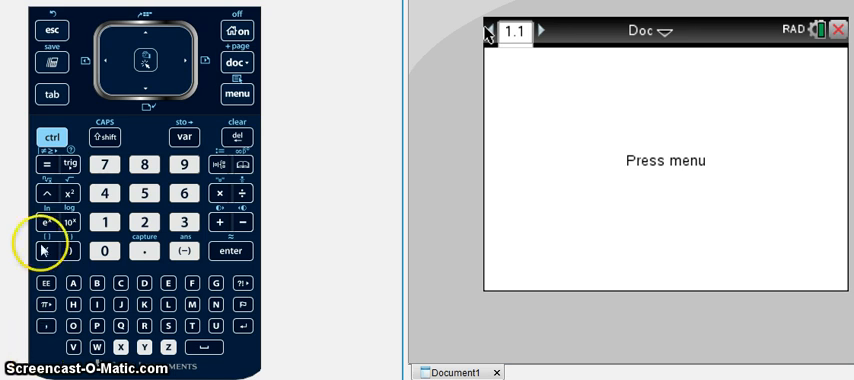
Return to the Home screen showing Scratchpad Calculate, Graph and document options.
click(238, 33)
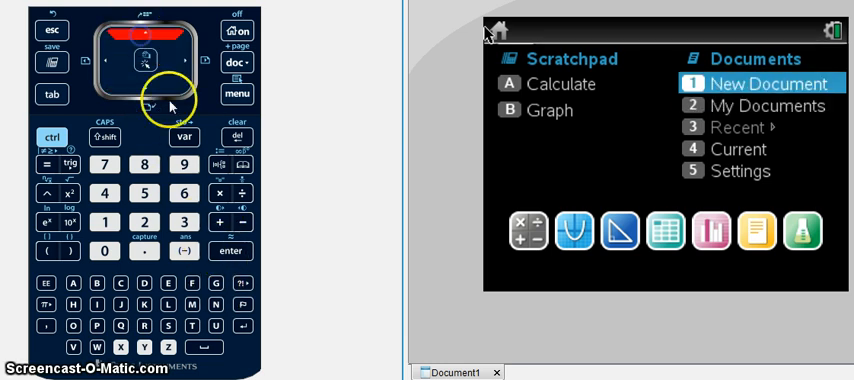
mouse_move(205, 232)
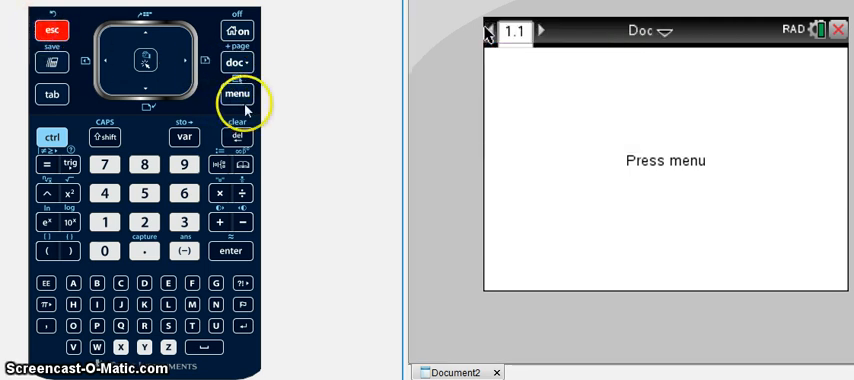
Add a Calculator page to a new document and evaluate 9*6 to get 54.
click(237, 95)
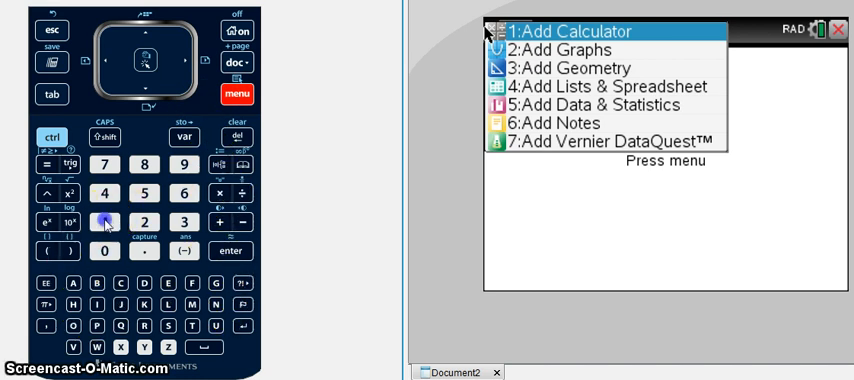
click(570, 31)
text(9·6)
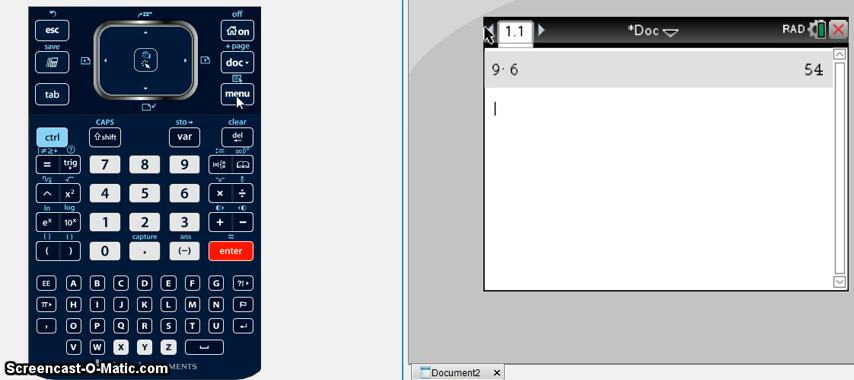
Reach 1: Program Editor under menu 9: Functions & Programs.
click(237, 94)
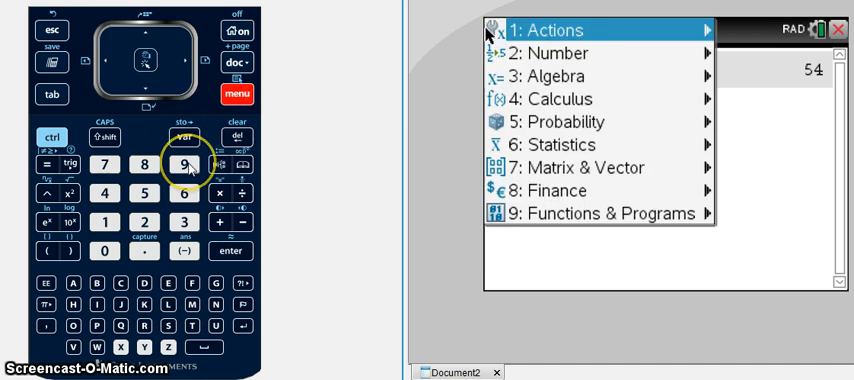
click(600, 213)
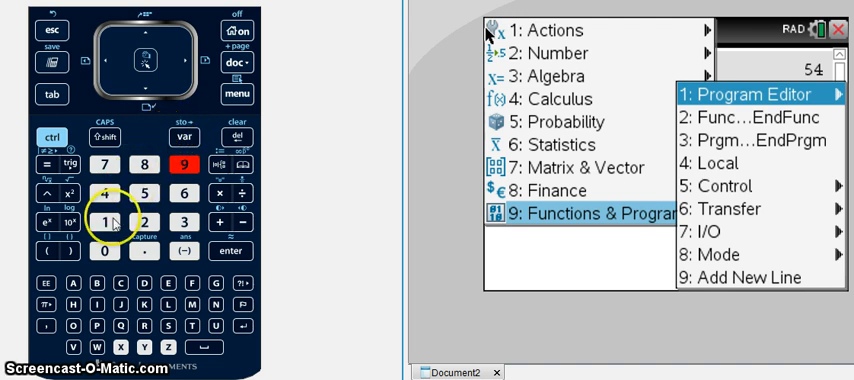
click(750, 94)
text(o)
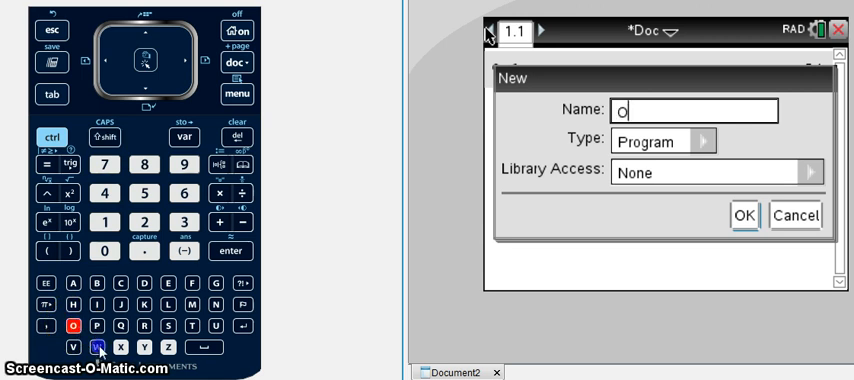
Name the new program Owner and set Library Access to LibPub (Show in Catalog).
text(wner)
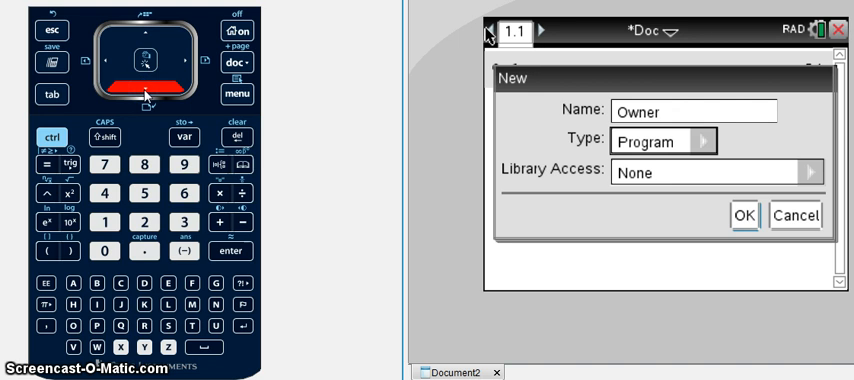
mouse_move(148, 88)
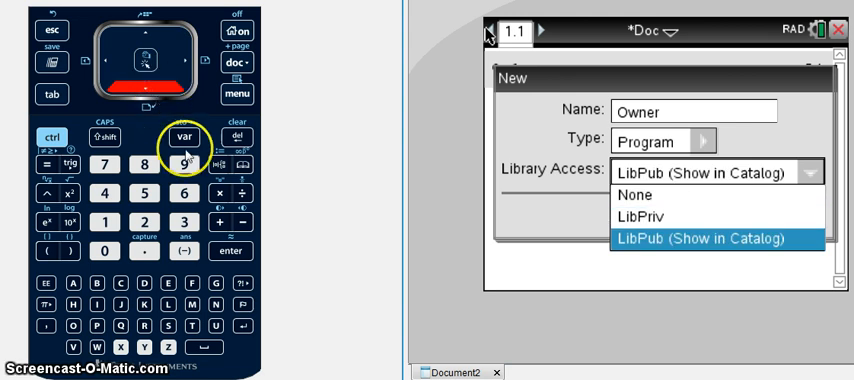
mouse_move(231, 251)
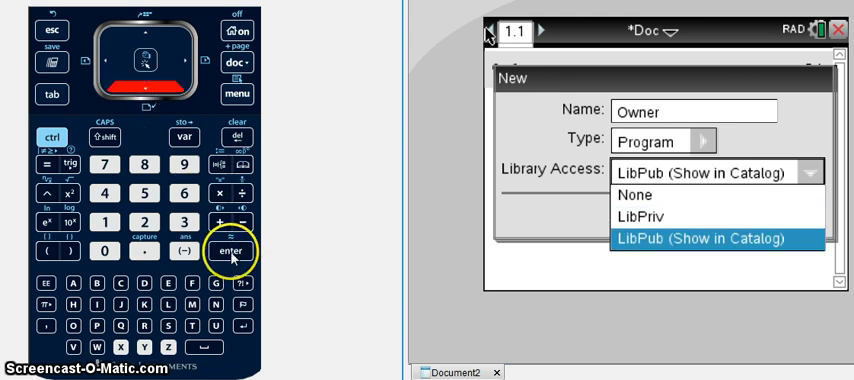
click(230, 250)
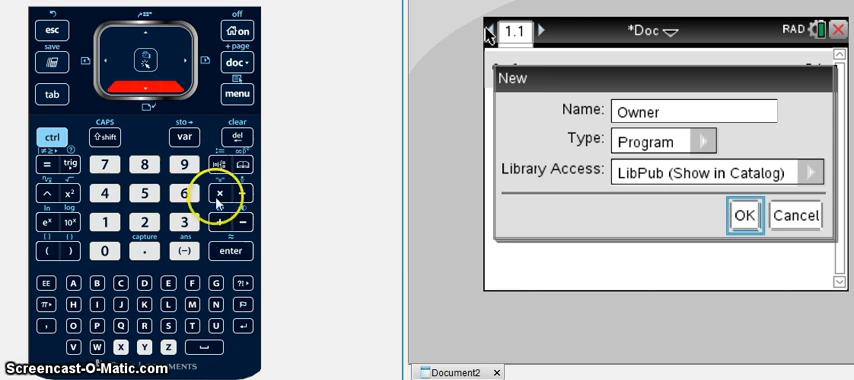
Confirm the New dialog to get the Define LibPub owner() Prgm…EndPrgm template.
click(748, 217)
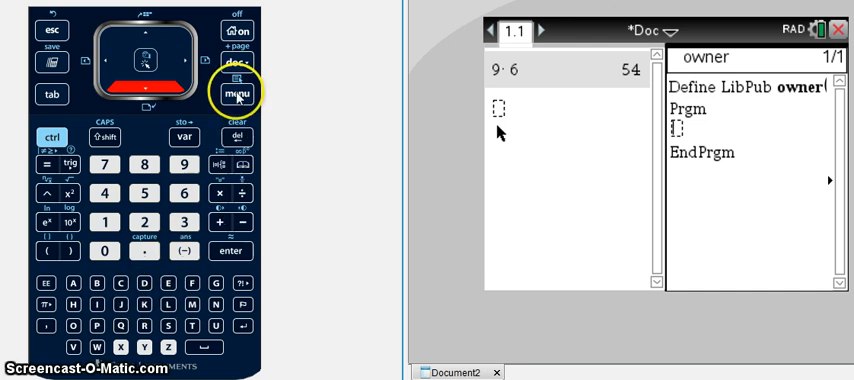
Add Disp "This calculator ... Please return to room" inside the owner program.
click(237, 94)
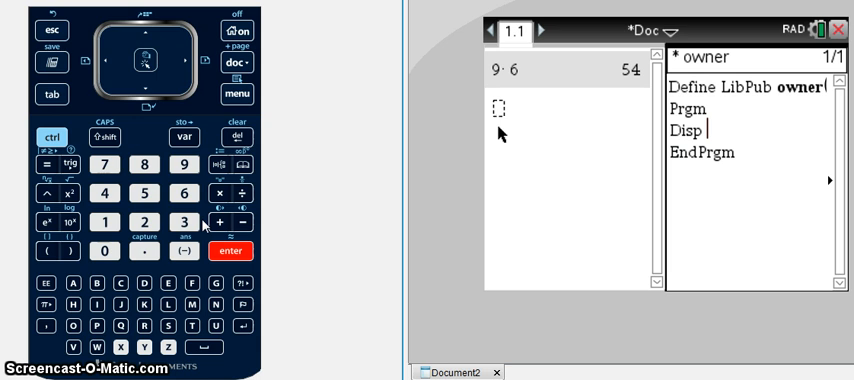
click(188, 221)
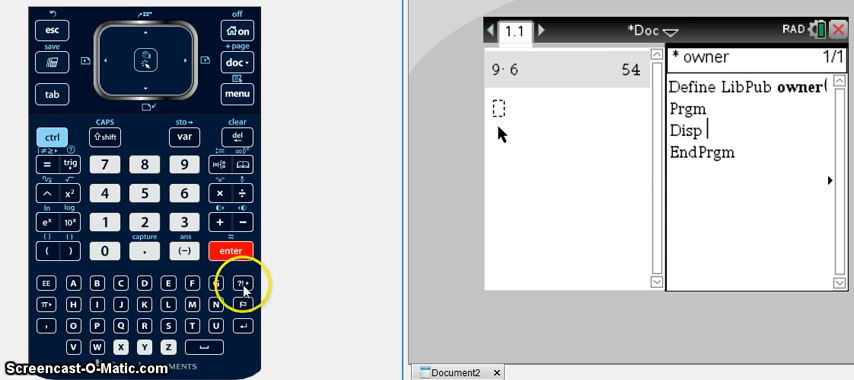
click(243, 284)
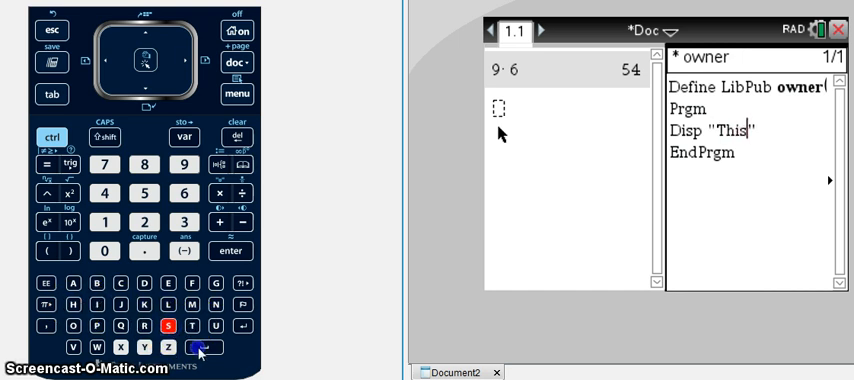
click(117, 285)
text(Please return to room)
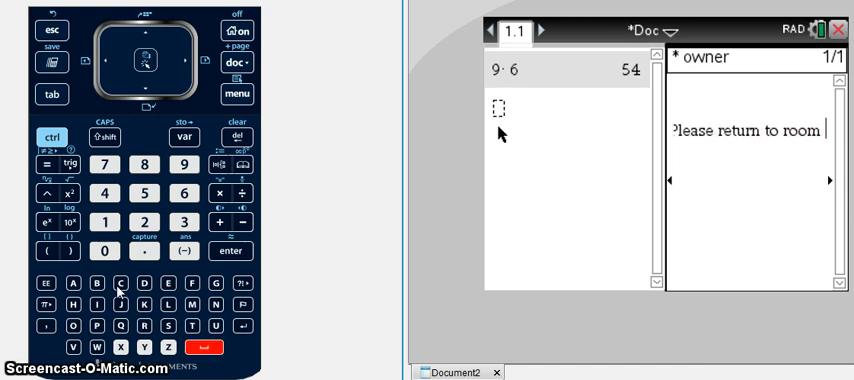
click(102, 164)
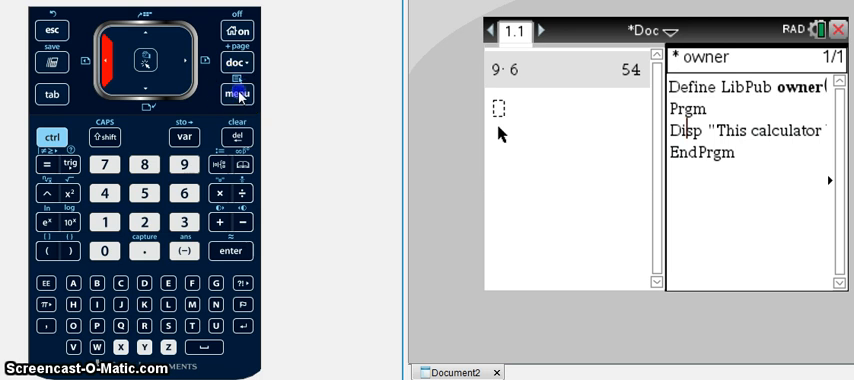
Store the owner program and show the Documents menu with File, Edit and Refresh Libraries.
click(236, 94)
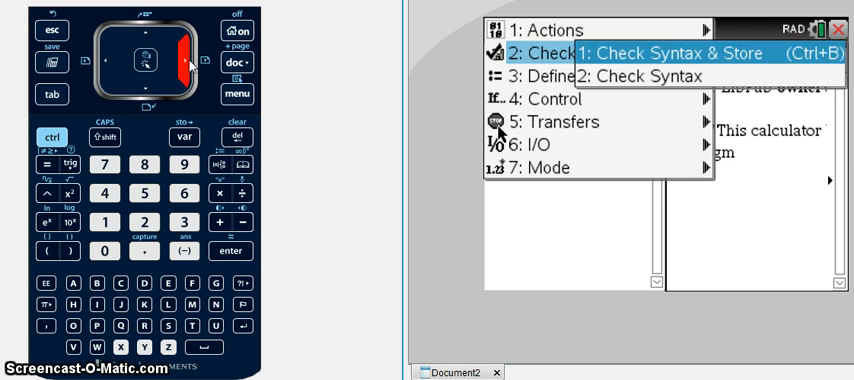
mouse_move(236, 93)
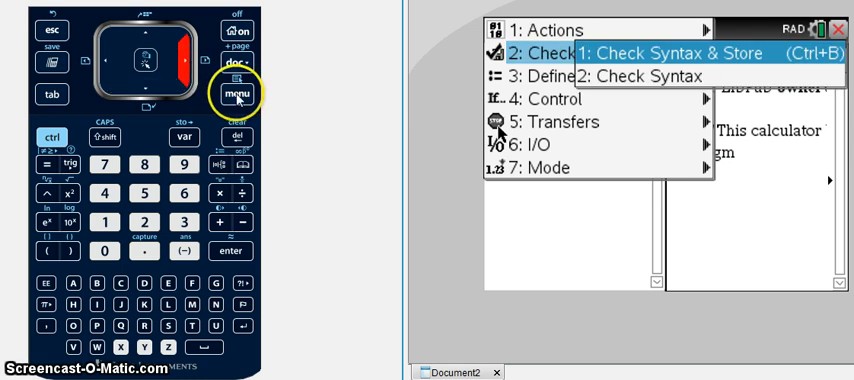
mouse_move(184, 194)
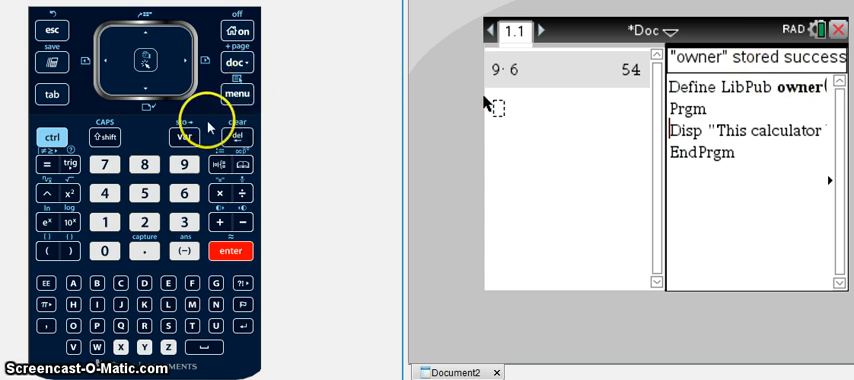
mouse_move(188, 107)
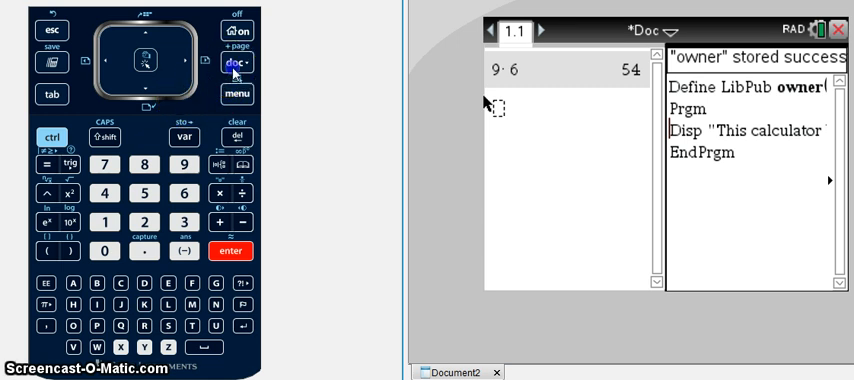
click(237, 64)
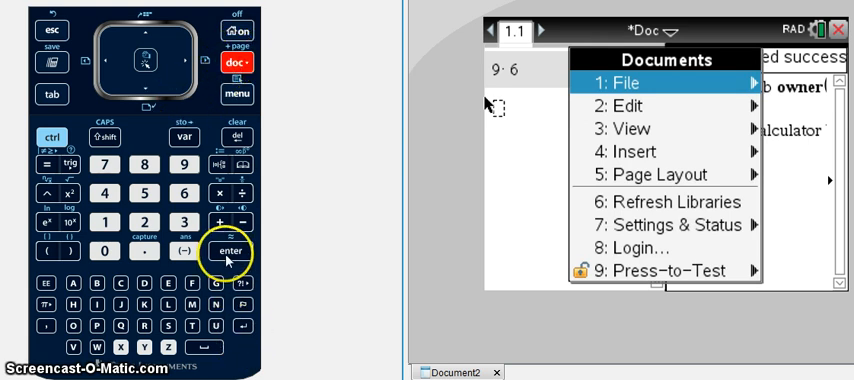
Choose File > Save As and open the MyLib folder.
click(615, 82)
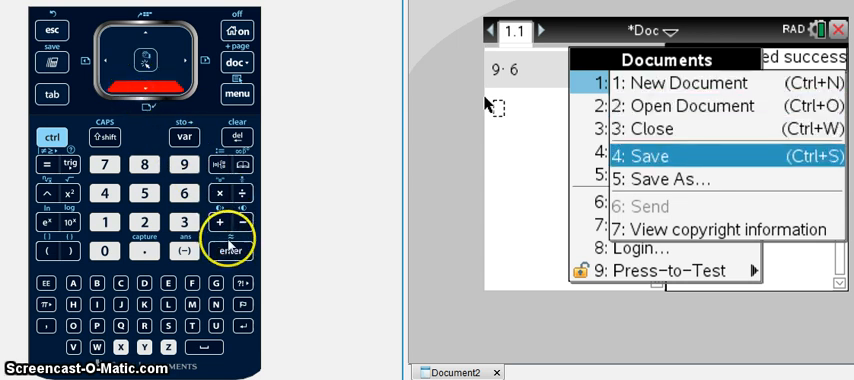
click(662, 179)
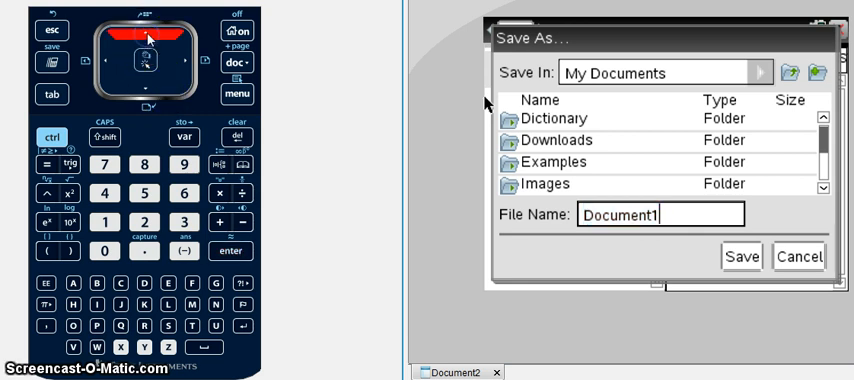
click(556, 118)
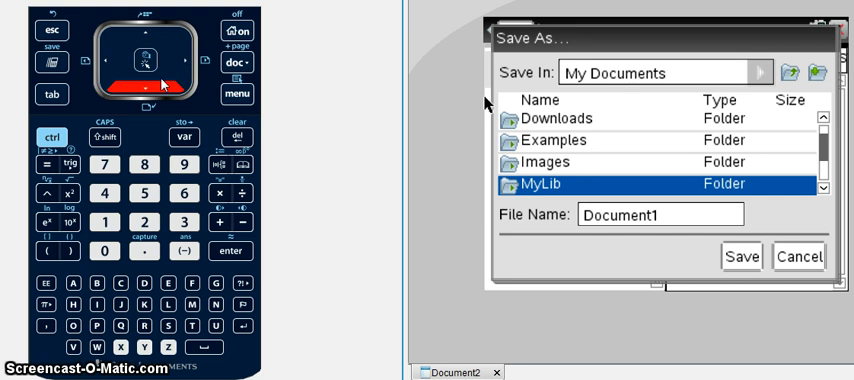
double_click(548, 184)
text(Own)
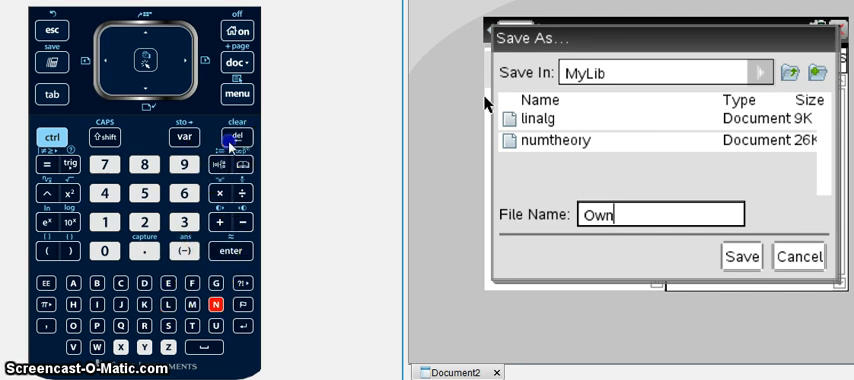
Replace the file name with AAOwner and save it in MyLib.
click(232, 136)
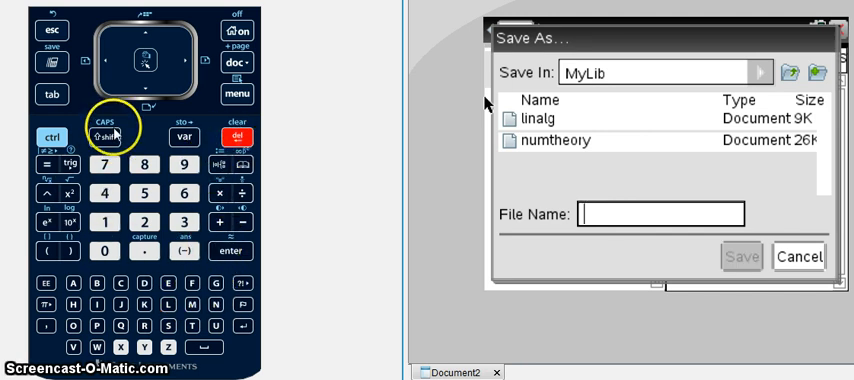
text(A)
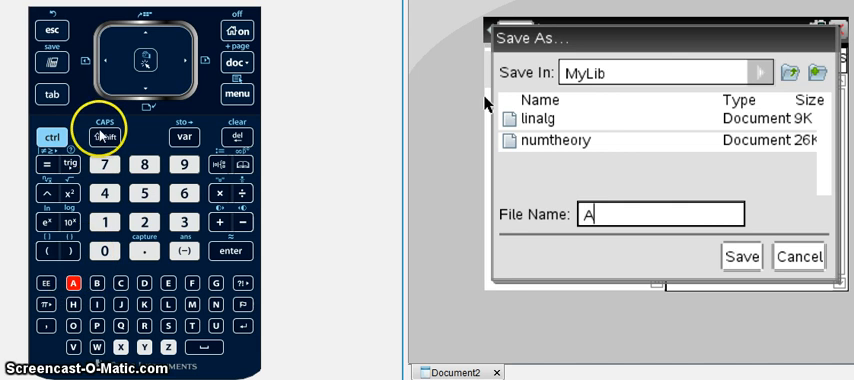
text(A)
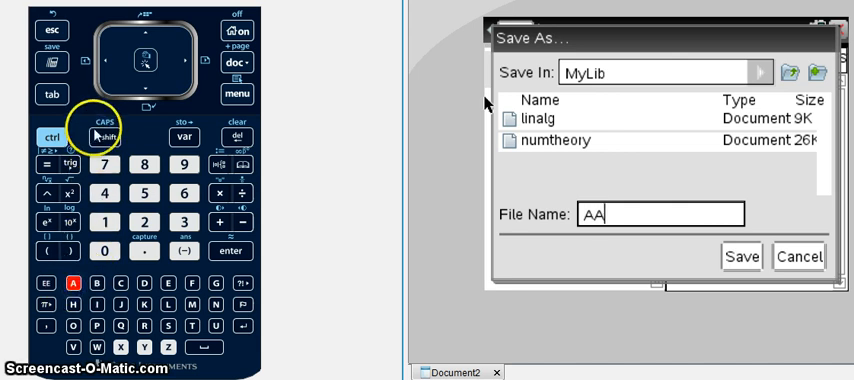
click(73, 323)
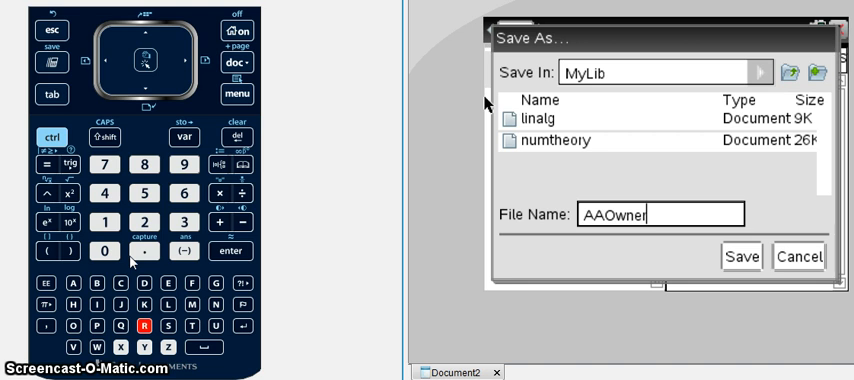
click(145, 222)
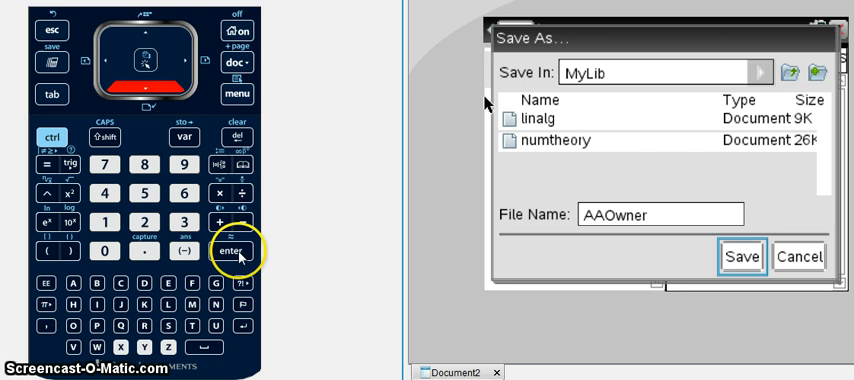
click(741, 256)
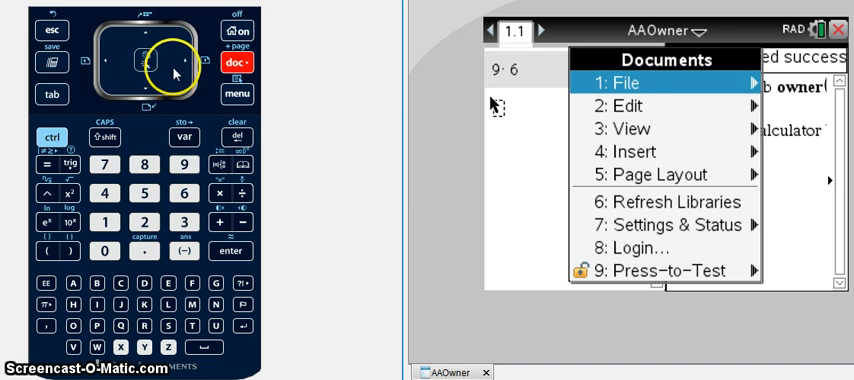
Close AAOwner and run B: Refresh Libraries from the My Documents menu.
click(624, 82)
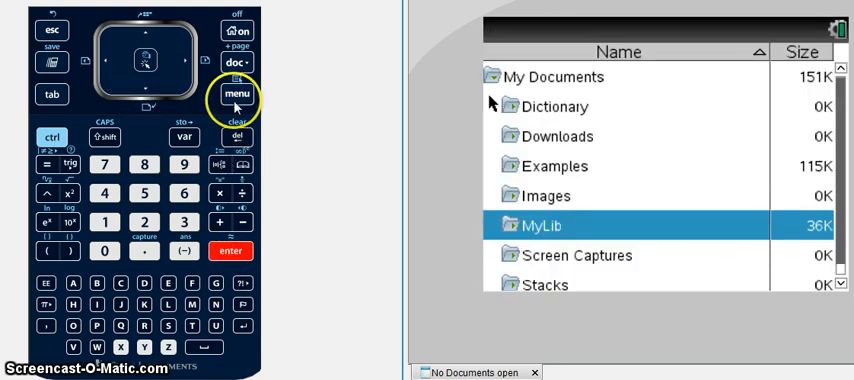
click(237, 94)
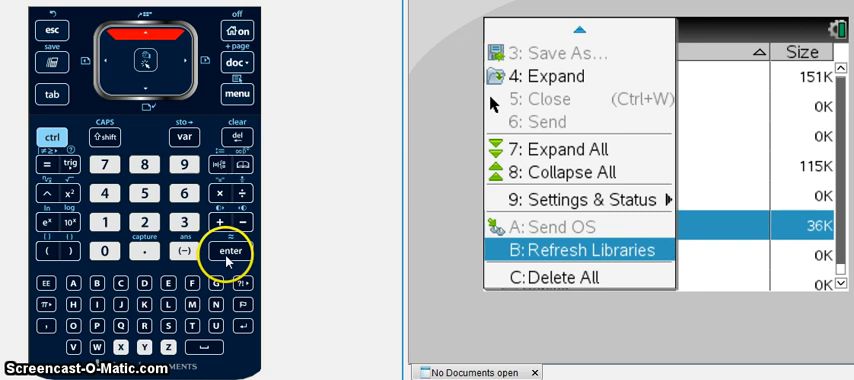
click(230, 251)
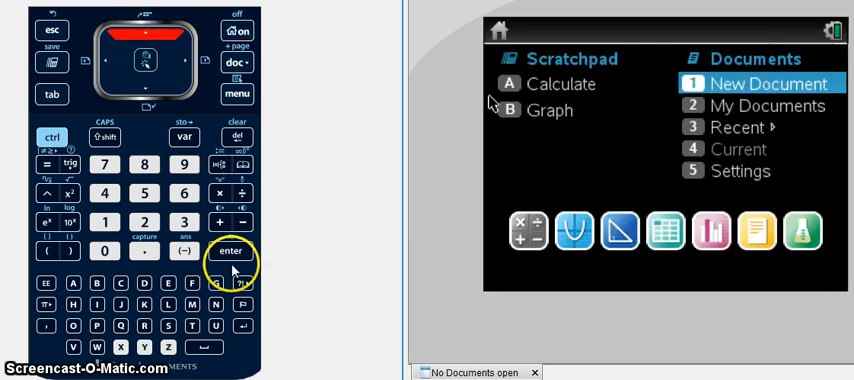
Create a new document with a Calculator page and open the command catalog.
click(230, 251)
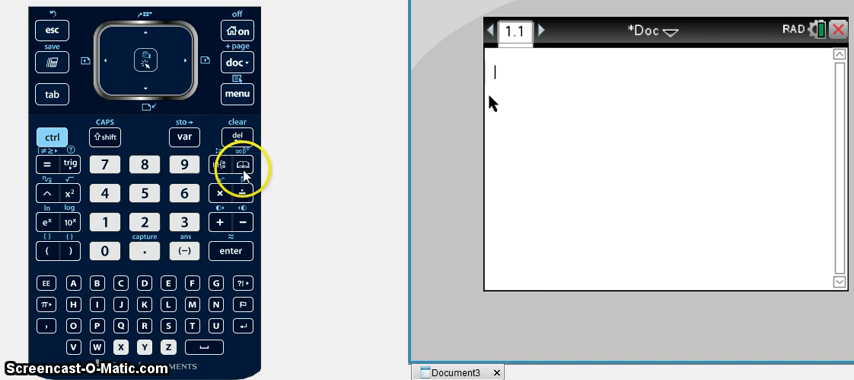
click(245, 165)
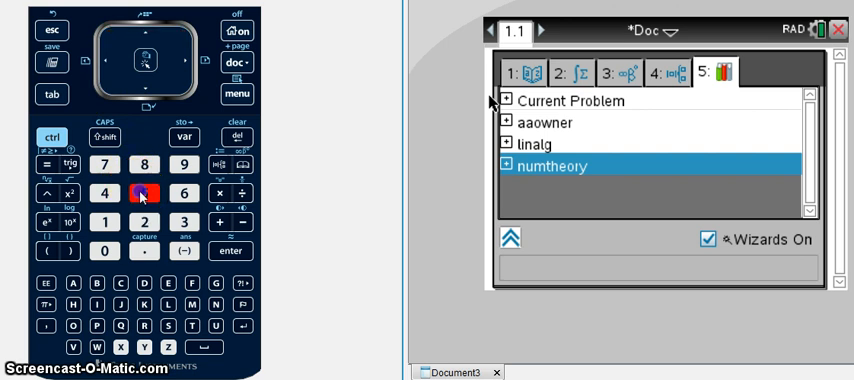
From the Libraries tab, run aaowner\owner() to show the room 207 ownership message.
click(145, 192)
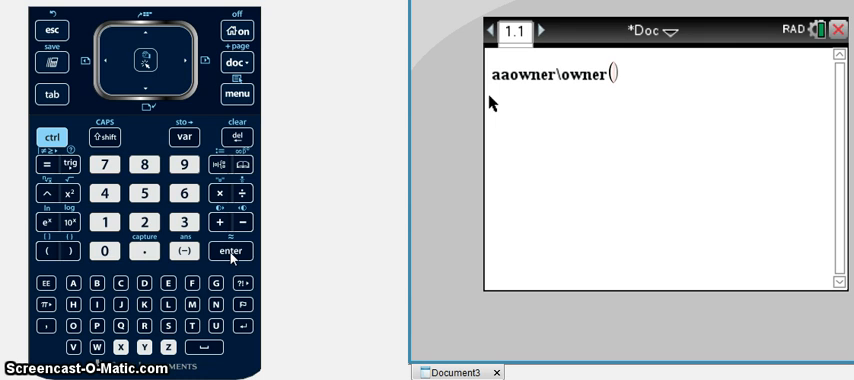
click(231, 251)
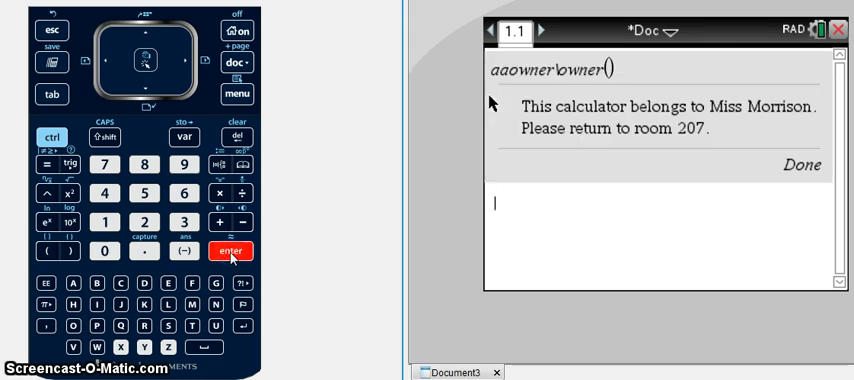